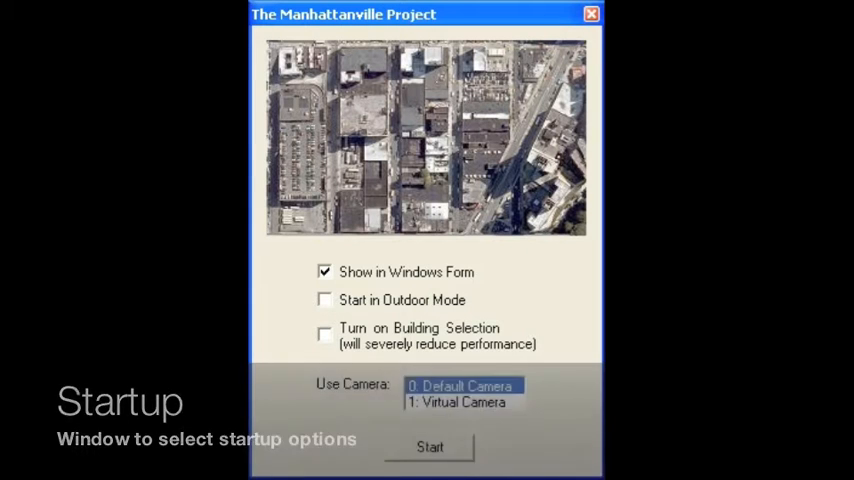
# Step: Start the AR view and shade the buildings red by '# Stories' with a 0–10 legend
pyautogui.click(428, 448)
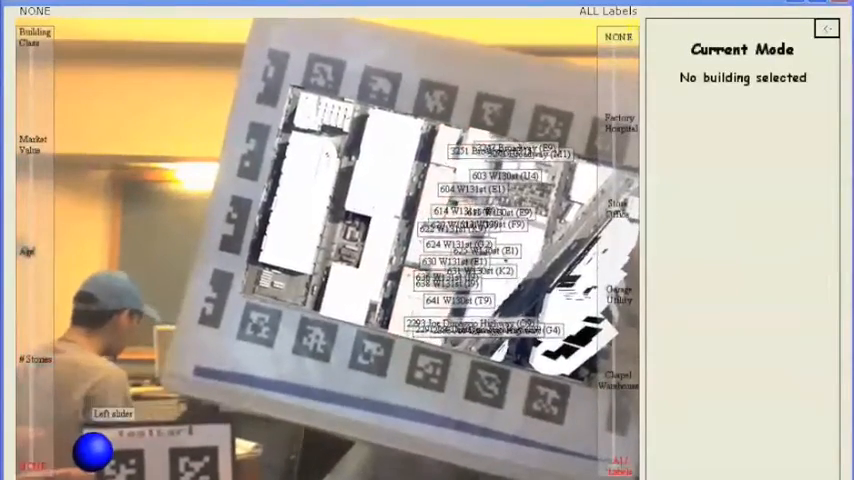
pyautogui.click(36, 358)
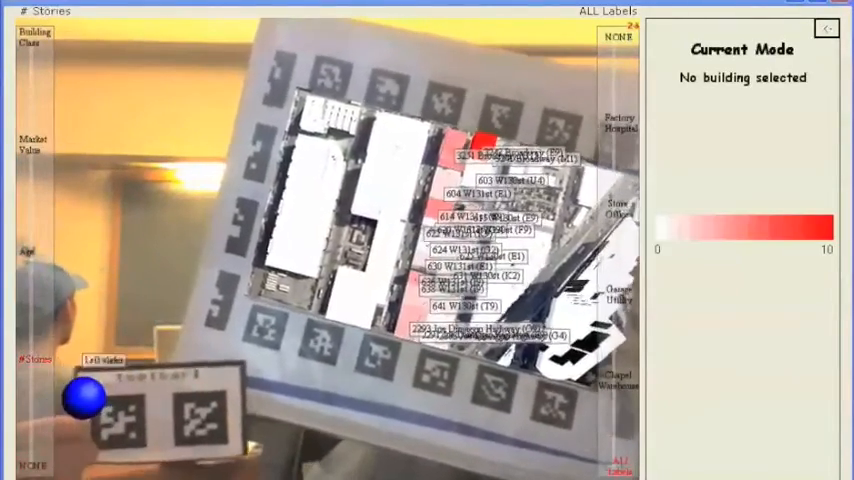